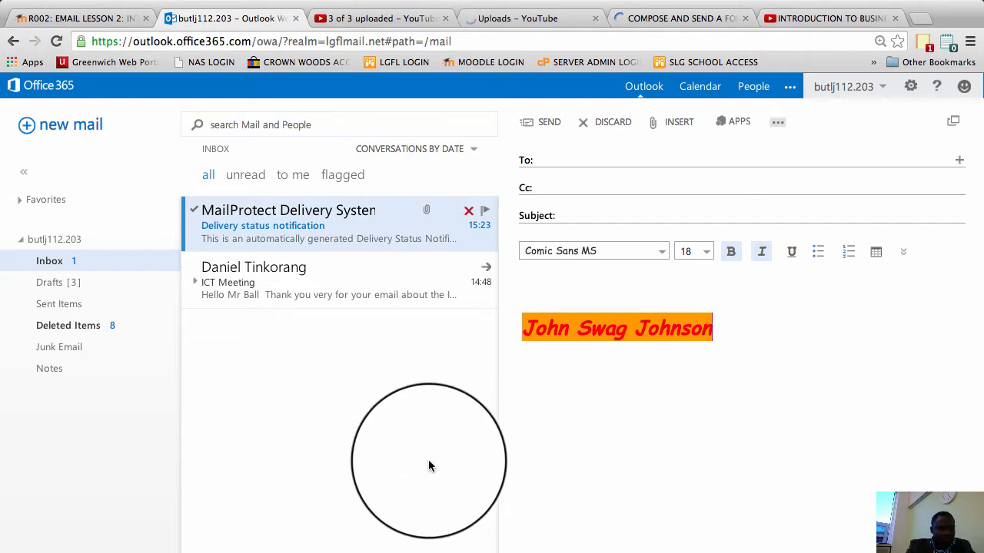
mouse_move(494, 465)
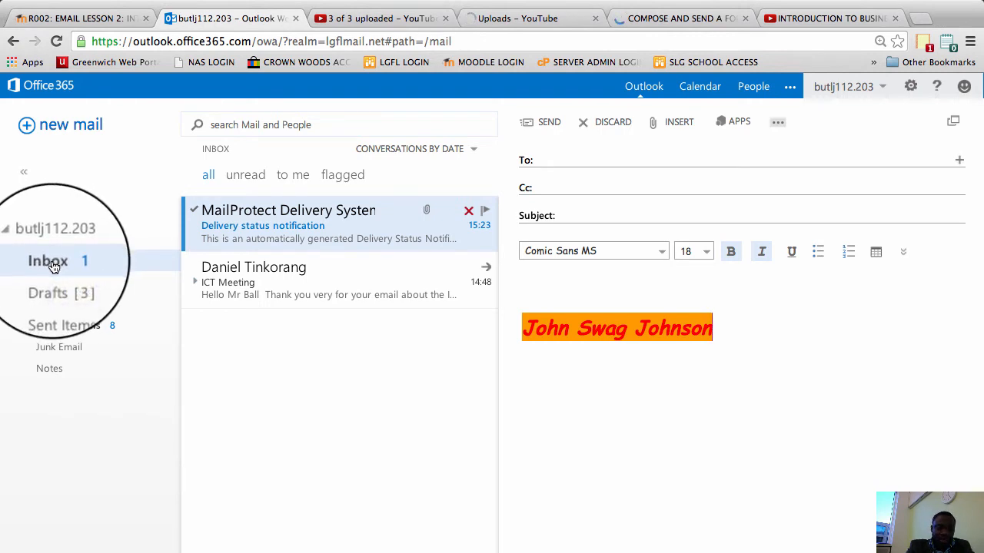
- Create an Inbox subfolder named Mr Ball
right_click(47, 261)
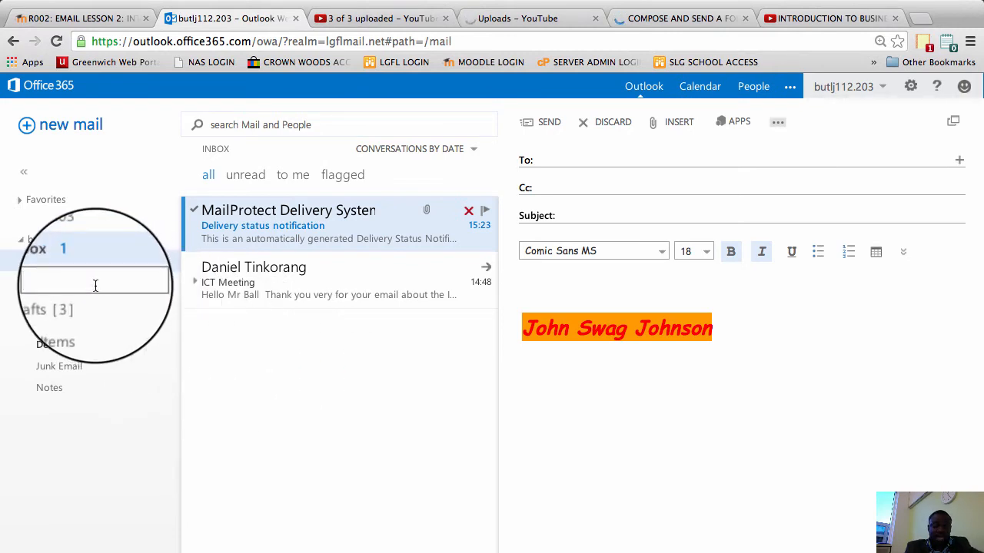
type("Mr")
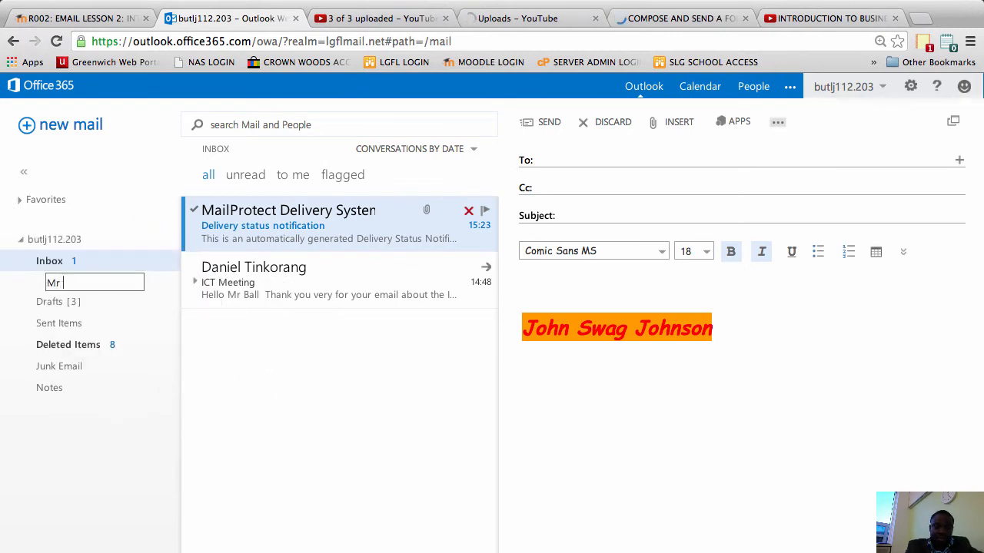
type("Ball")
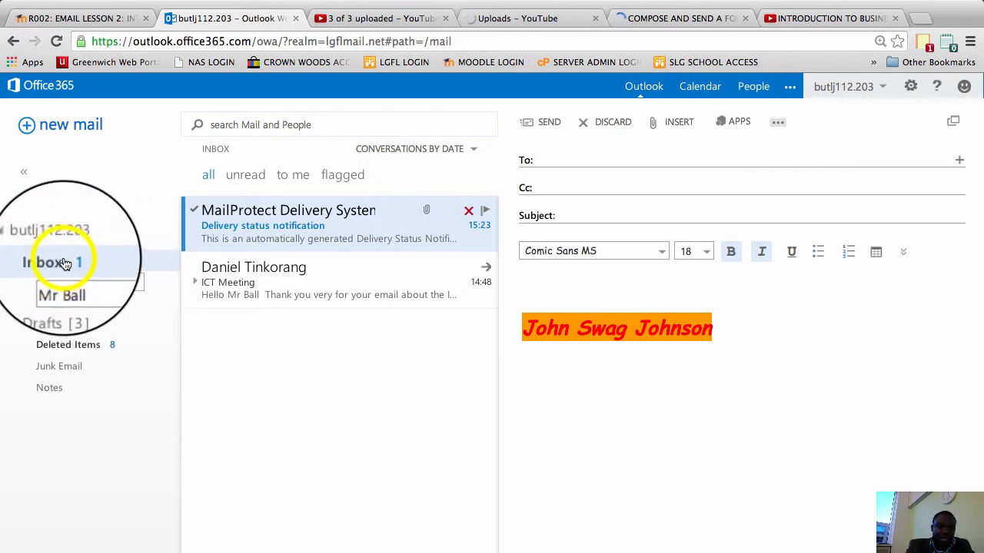
- Add two more Inbox subfolders, Miss Long and Miss Fida
right_click(53, 262)
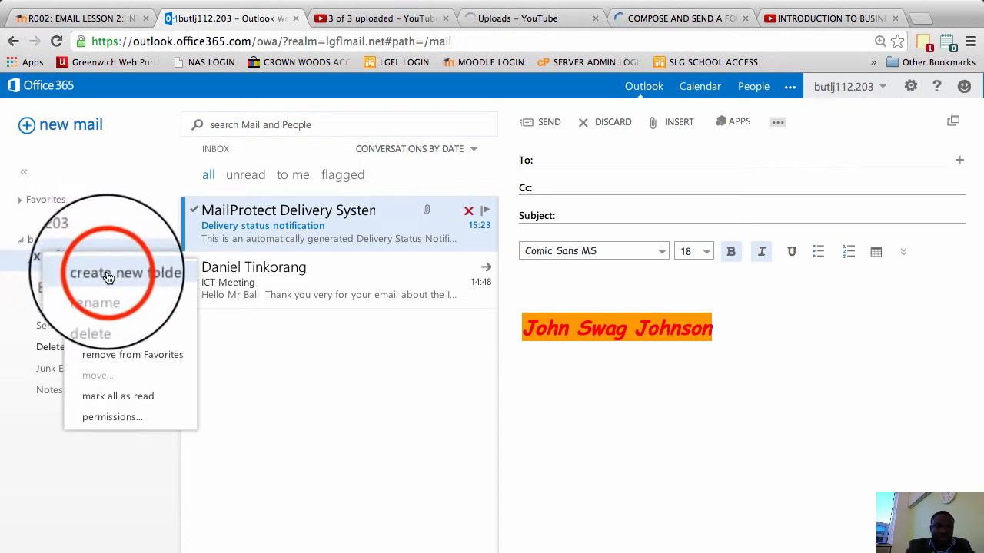
left_click(108, 273)
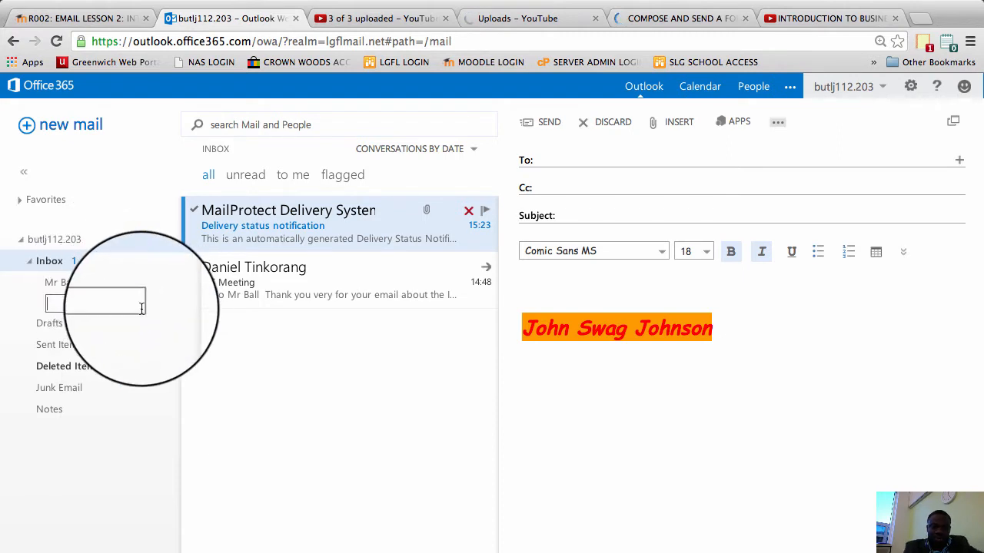
type("M")
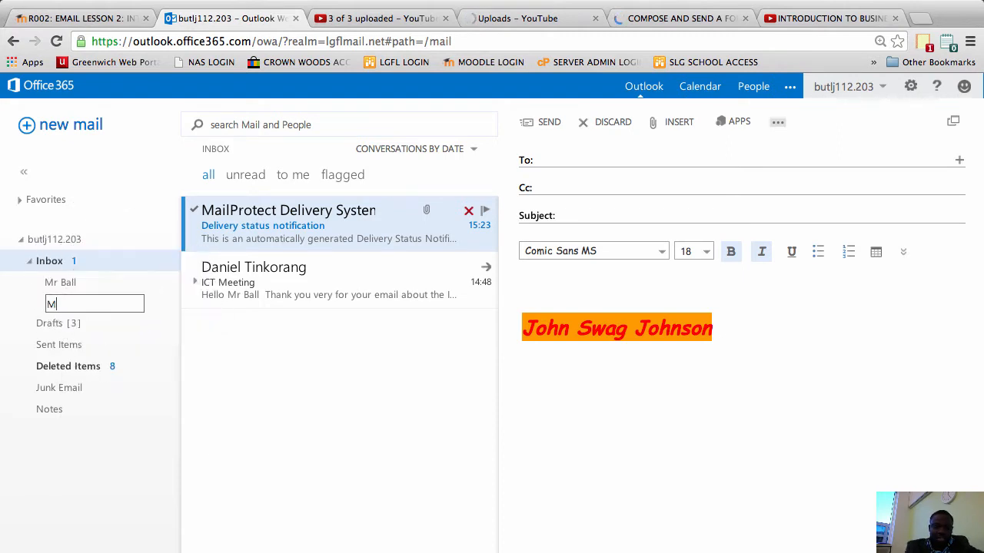
type("iss Lon")
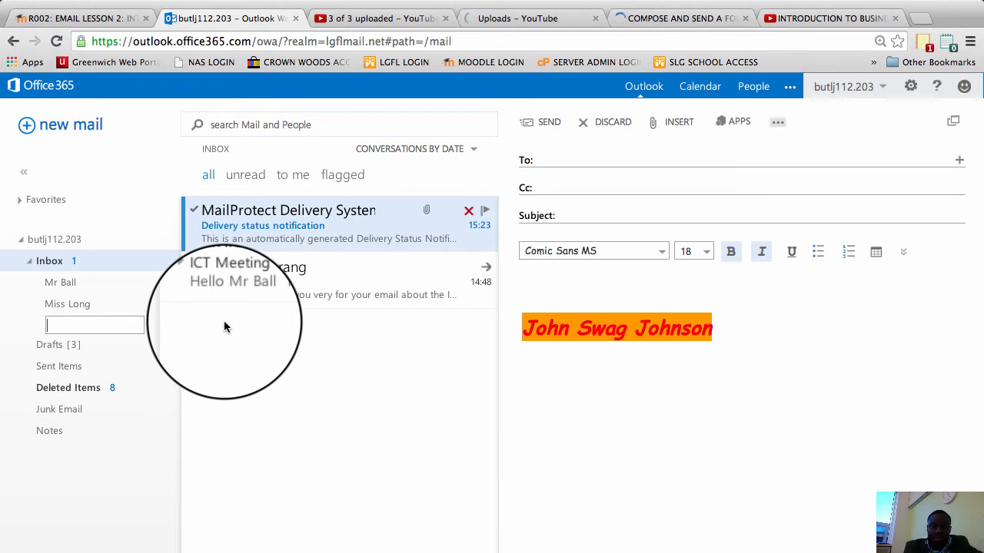
type("Miss F")
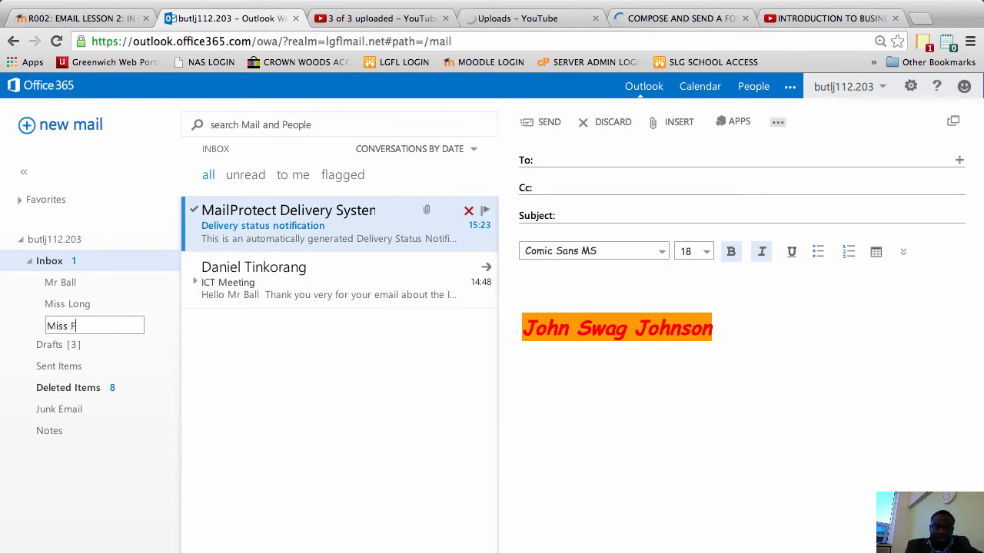
type("ida")
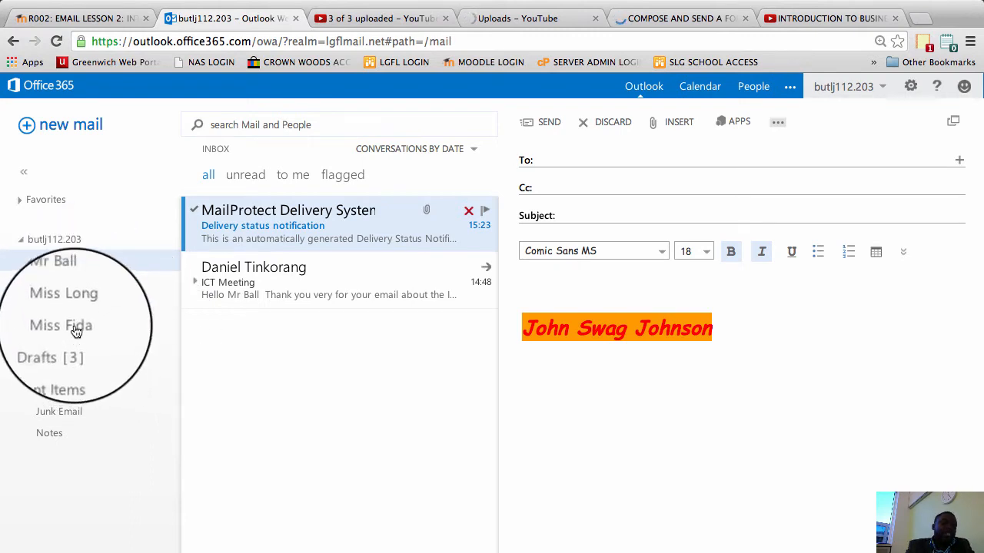
mouse_move(61, 325)
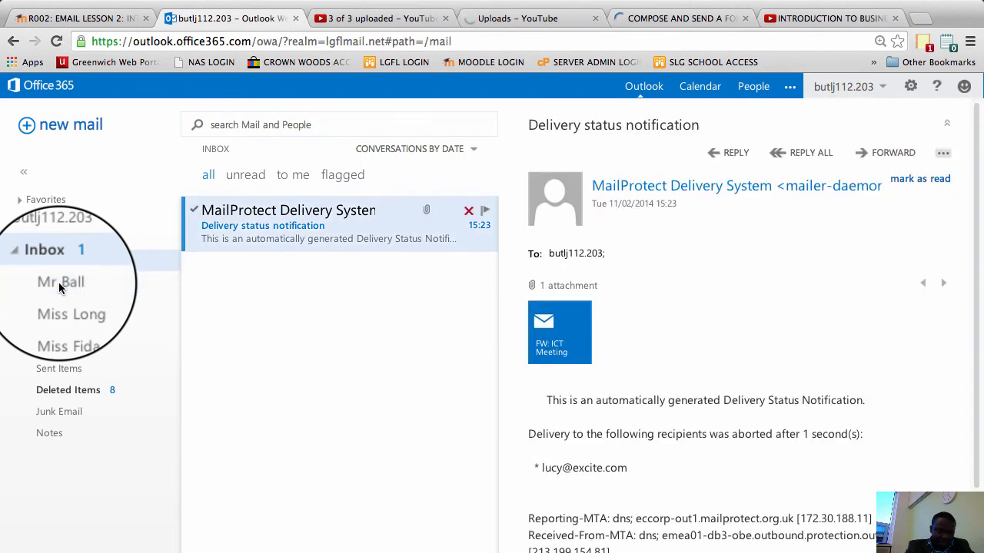
mouse_move(60, 283)
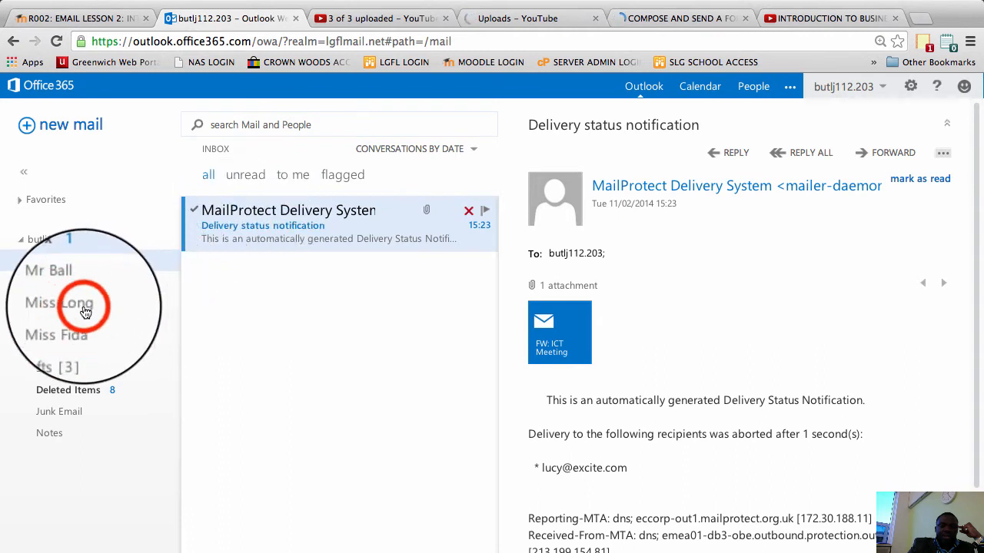
- Look inside the Miss Long folder, then go back to the now-empty Inbox
left_click(60, 303)
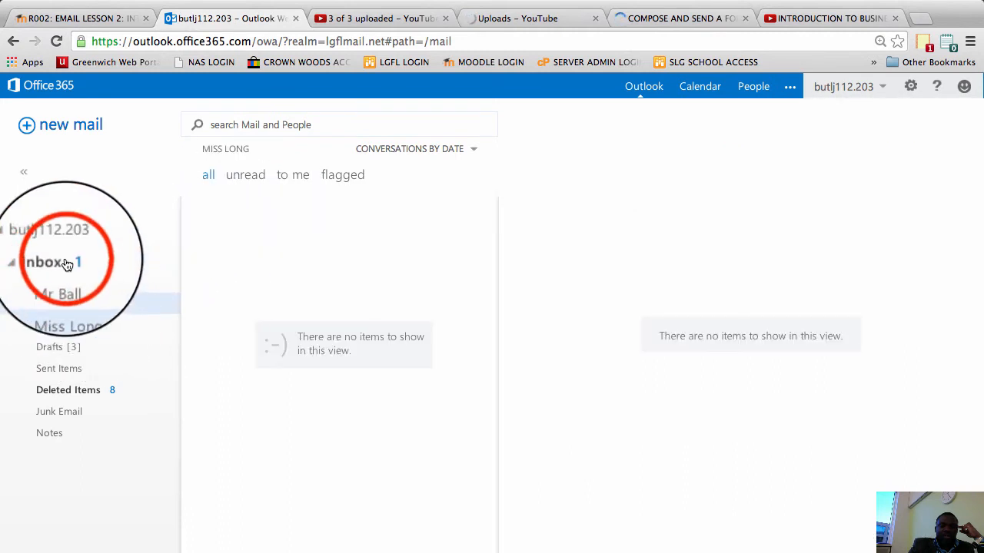
left_click(44, 261)
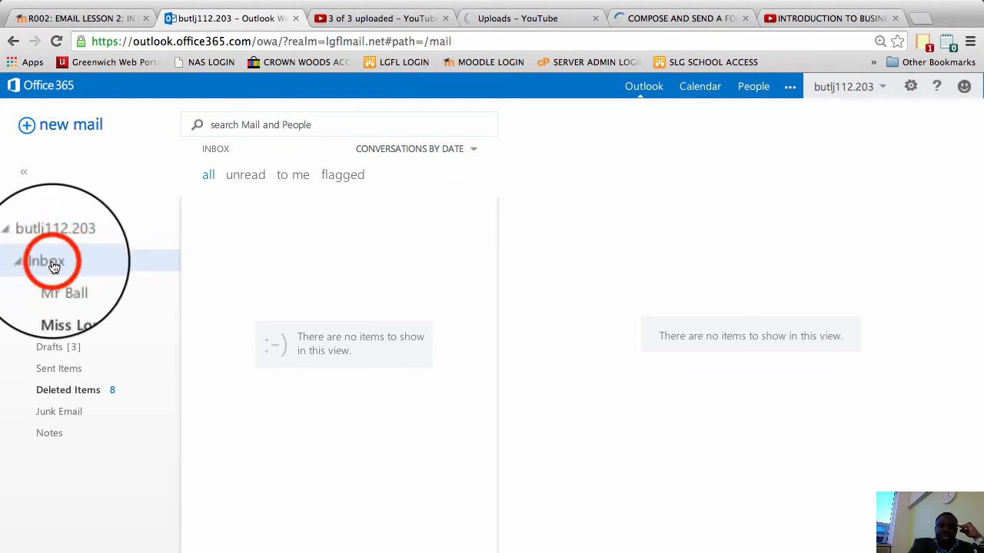
- Check the Inbox, Mr Ball, Miss Long and Miss Fida folders for their contents
left_click(46, 260)
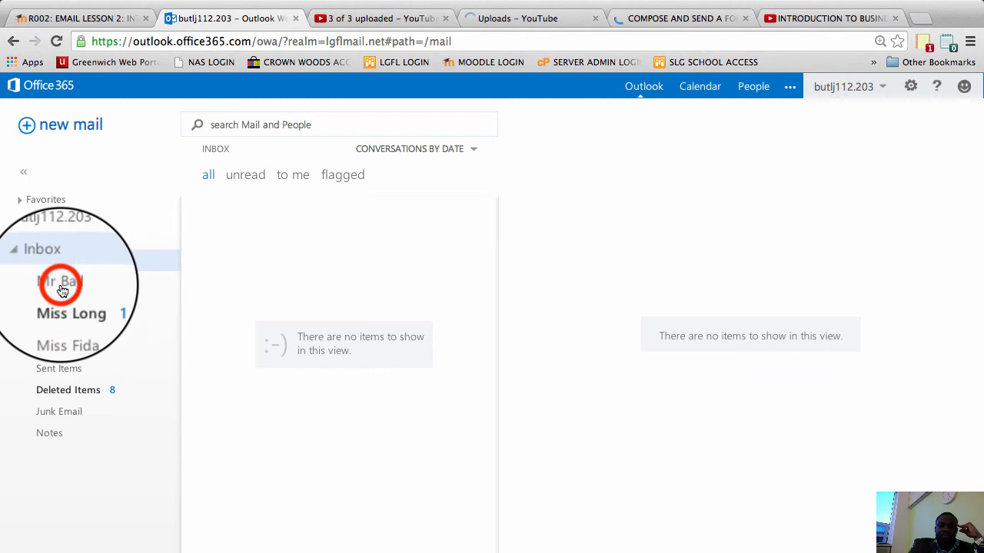
left_click(60, 282)
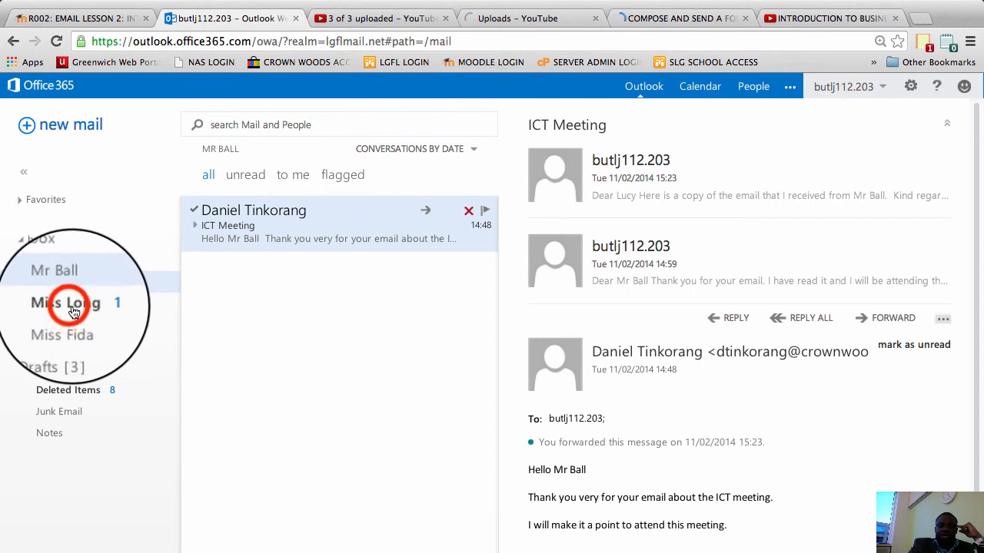
left_click(68, 303)
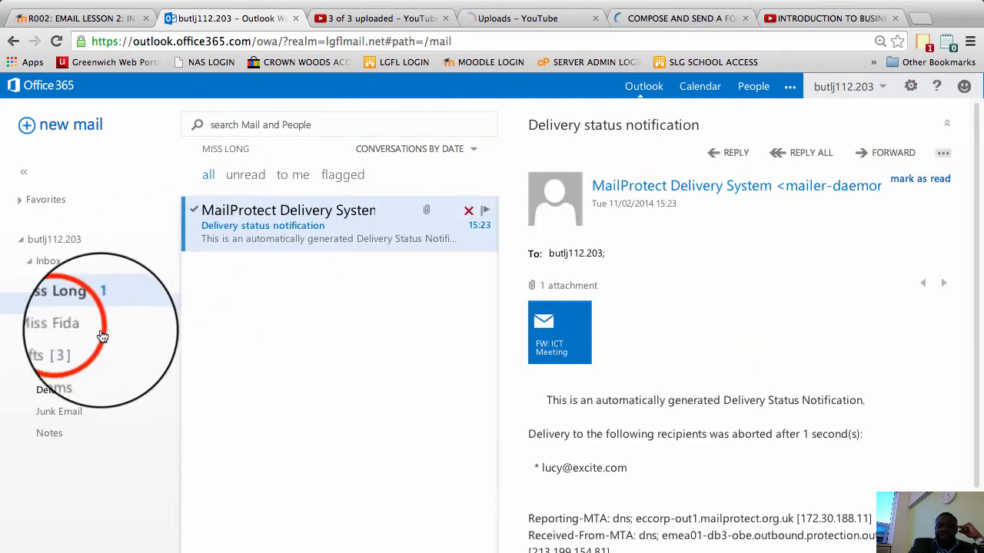
left_click(65, 324)
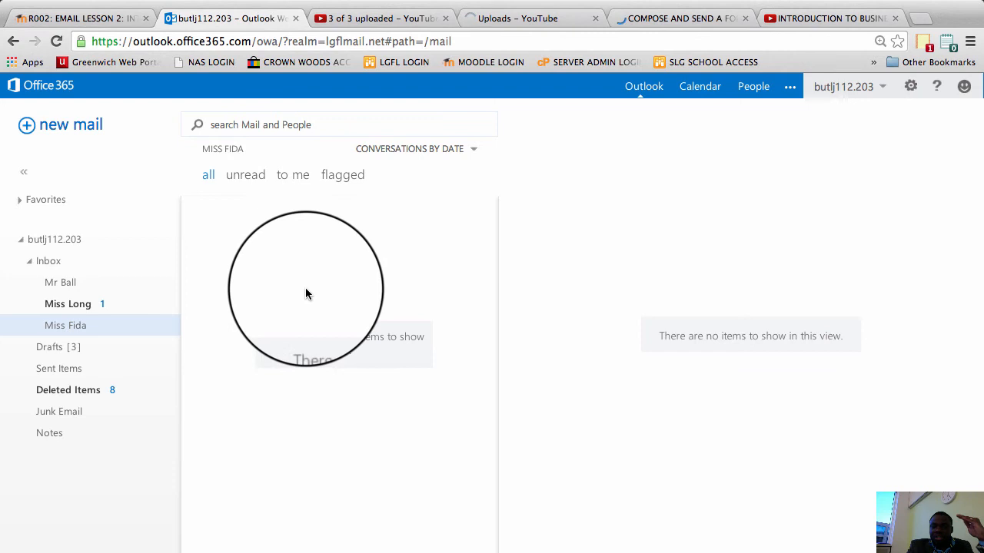
right_click(65, 325)
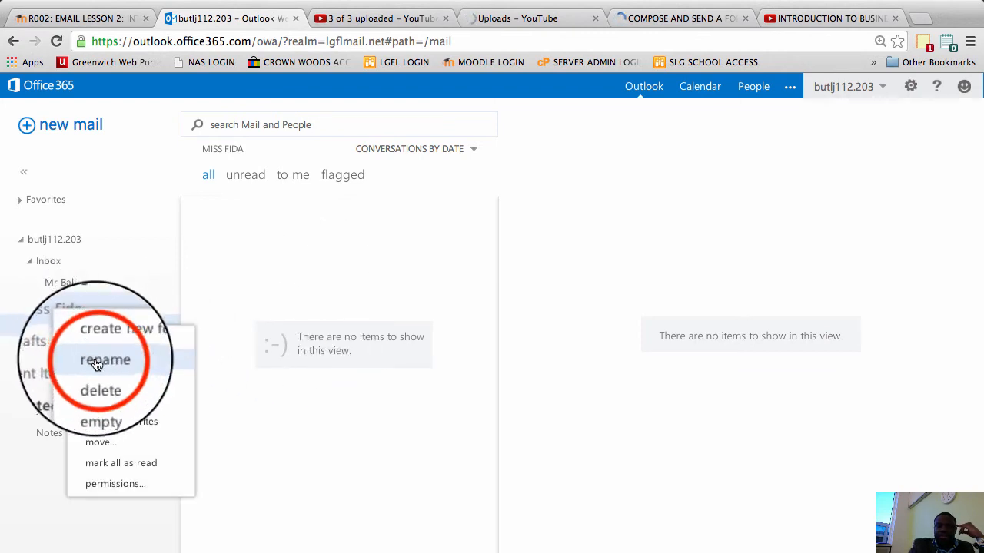
- Rename the empty Miss Fida folder to Miss Shobrook
left_click(106, 359)
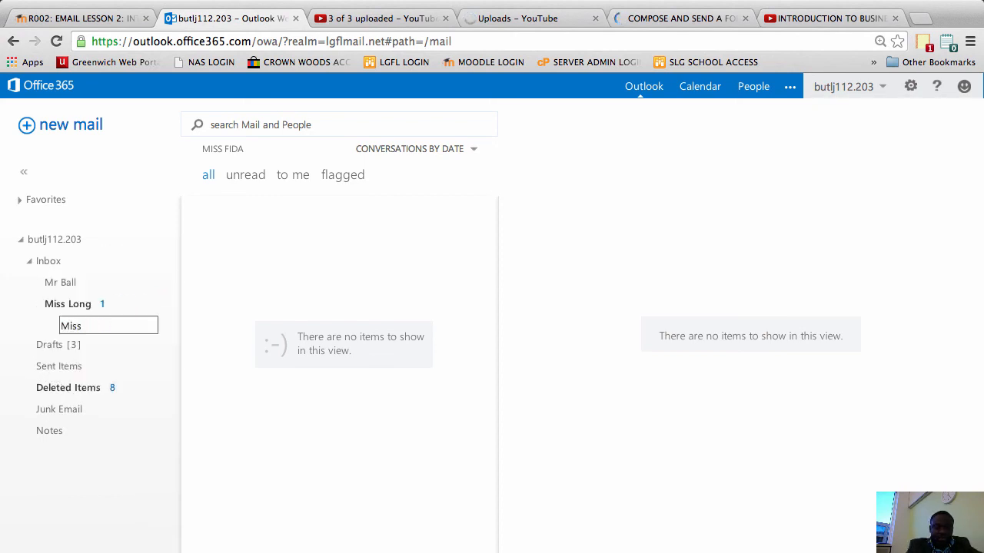
type("Shob")
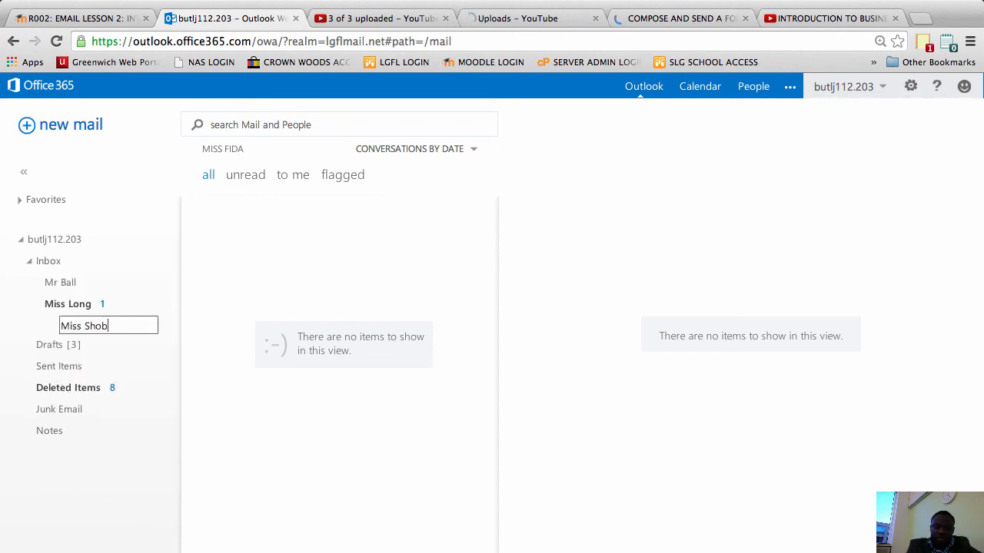
type("rook")
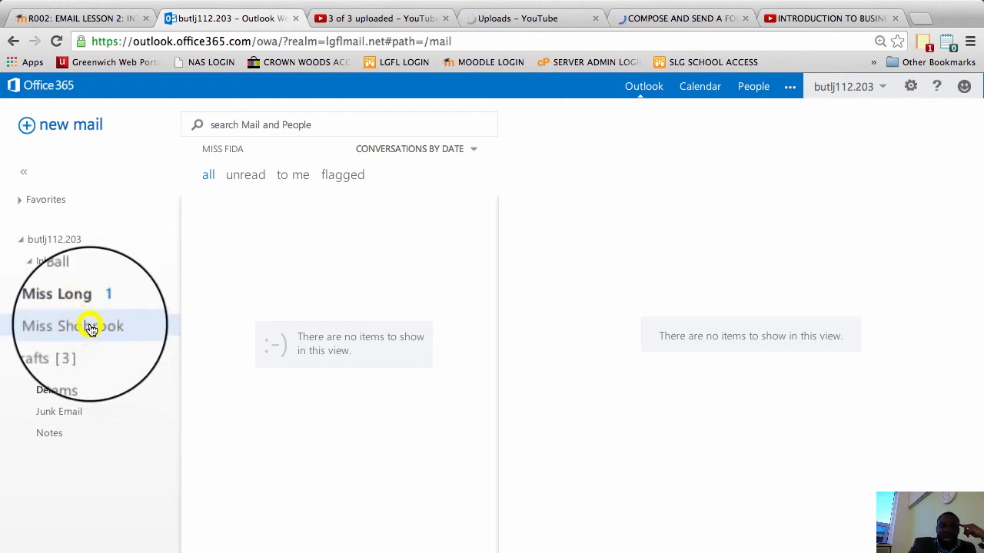
right_click(91, 326)
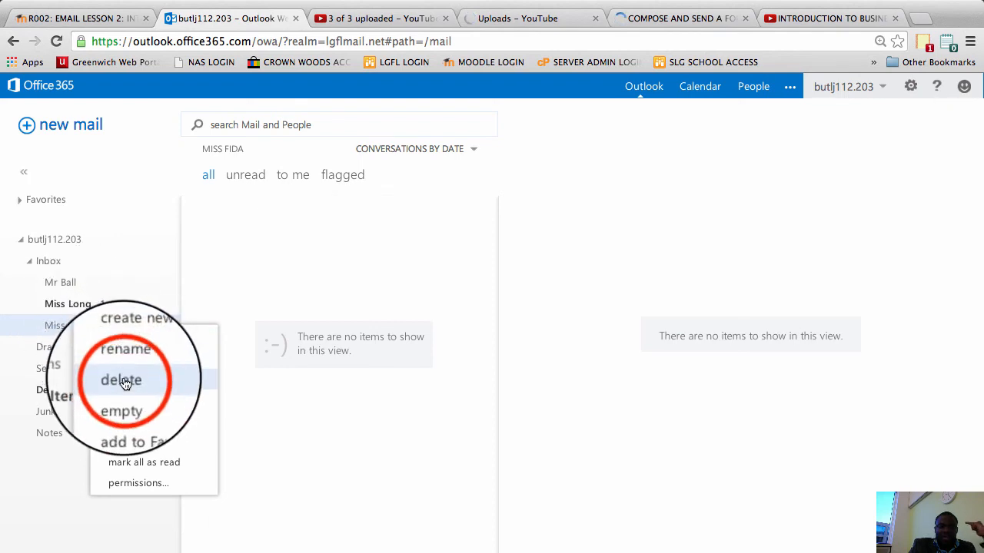
left_click(121, 379)
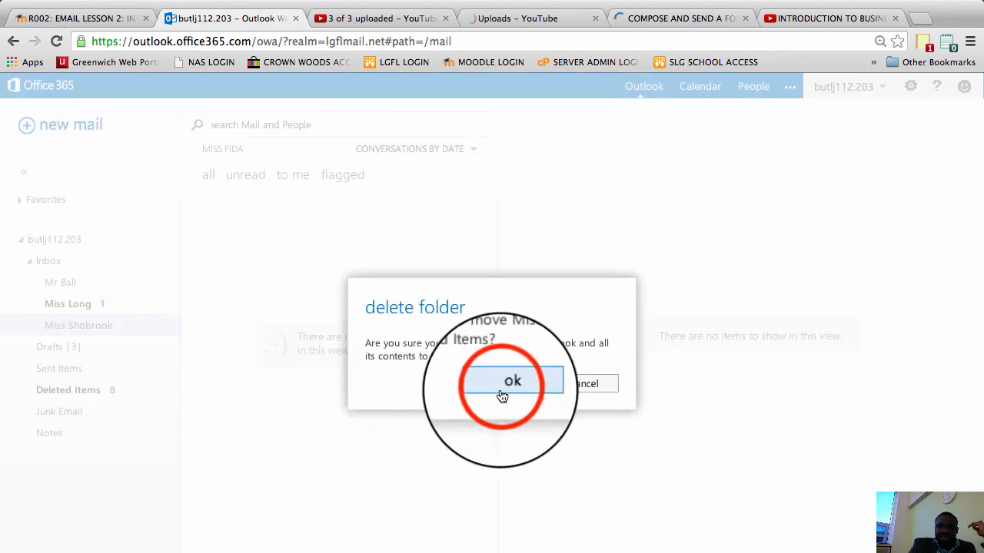
left_click(512, 381)
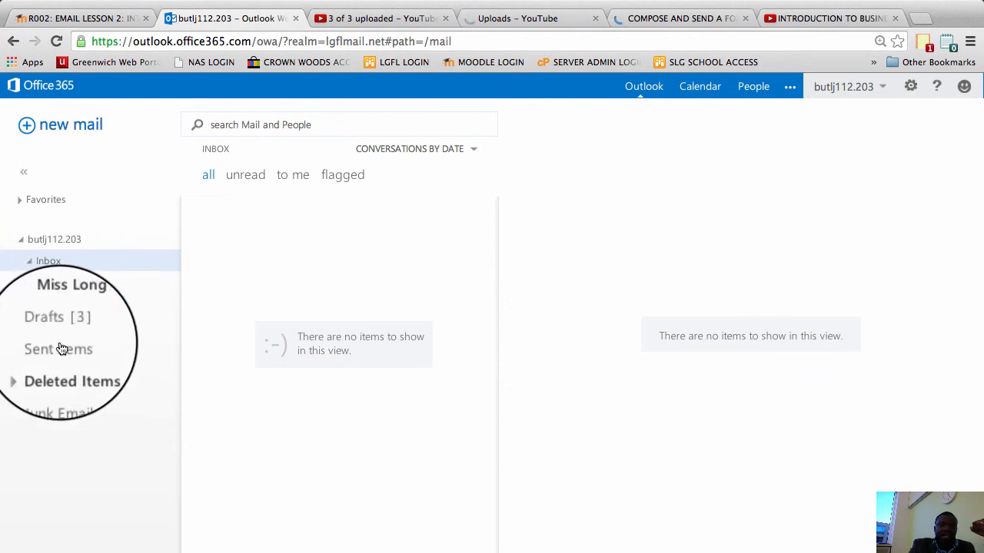
mouse_move(58, 349)
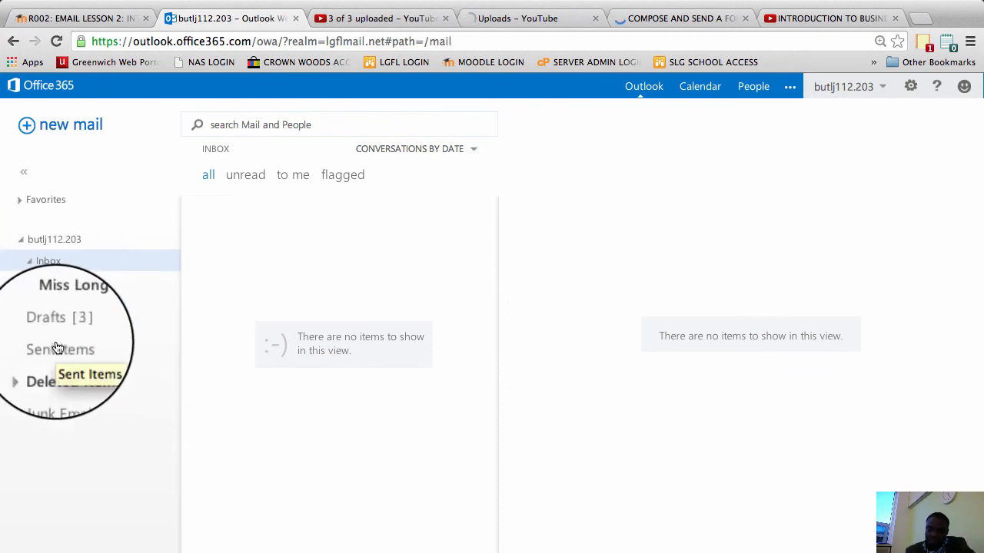